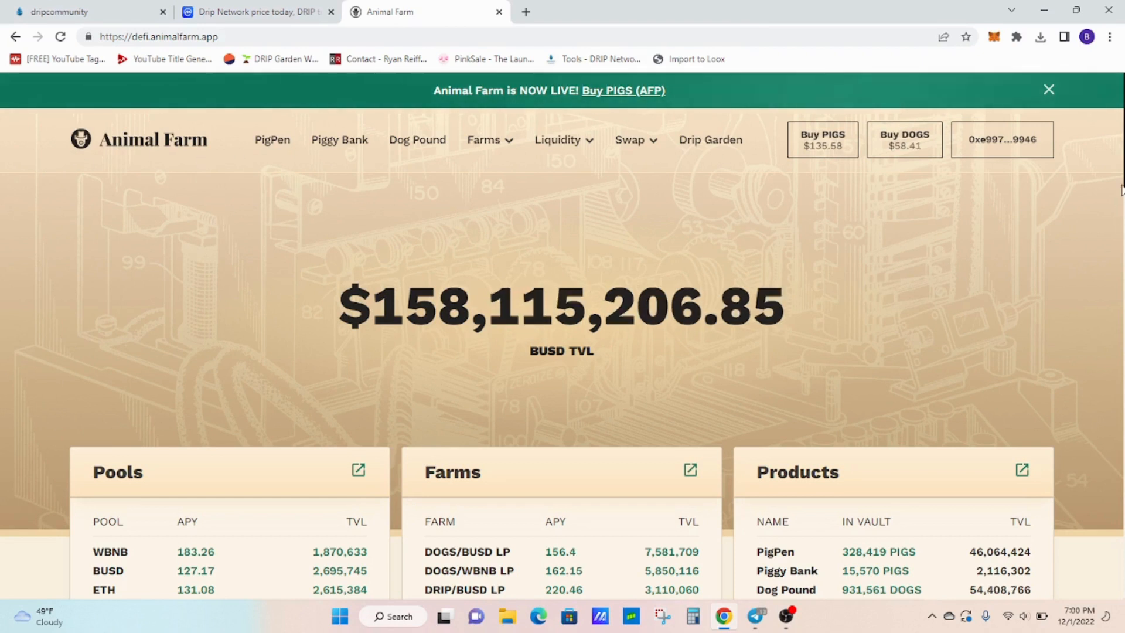
- Go to the Dog Pound page showing DOGS metrics (~$54.3M TVL, zero stakes), then hover the Farms dropdown
click(254, 12)
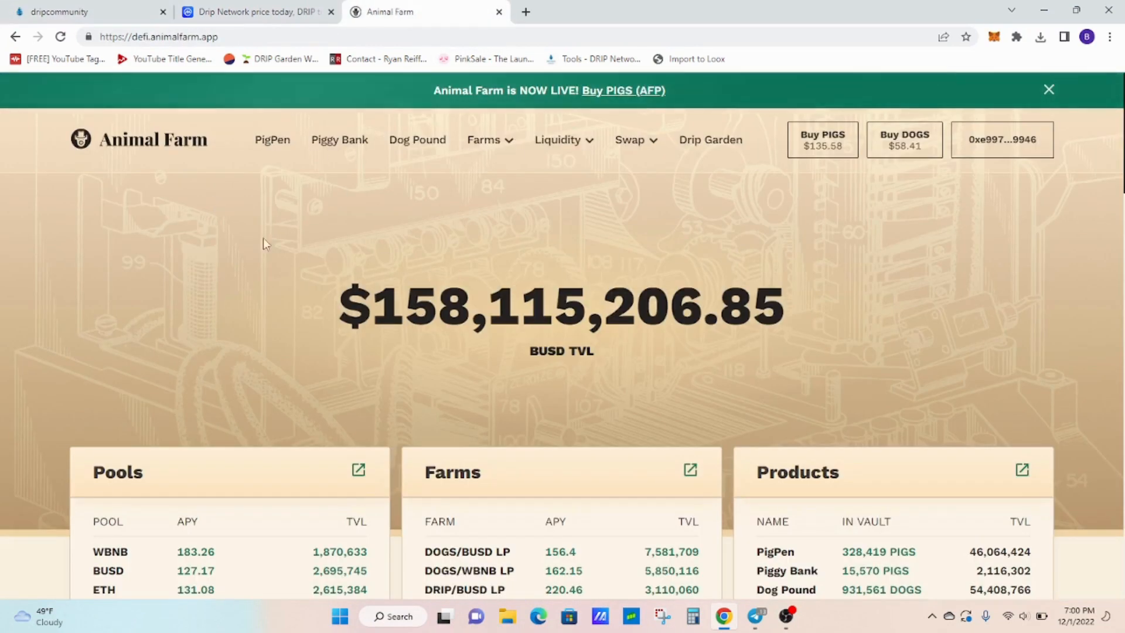
mouse_move(406, 209)
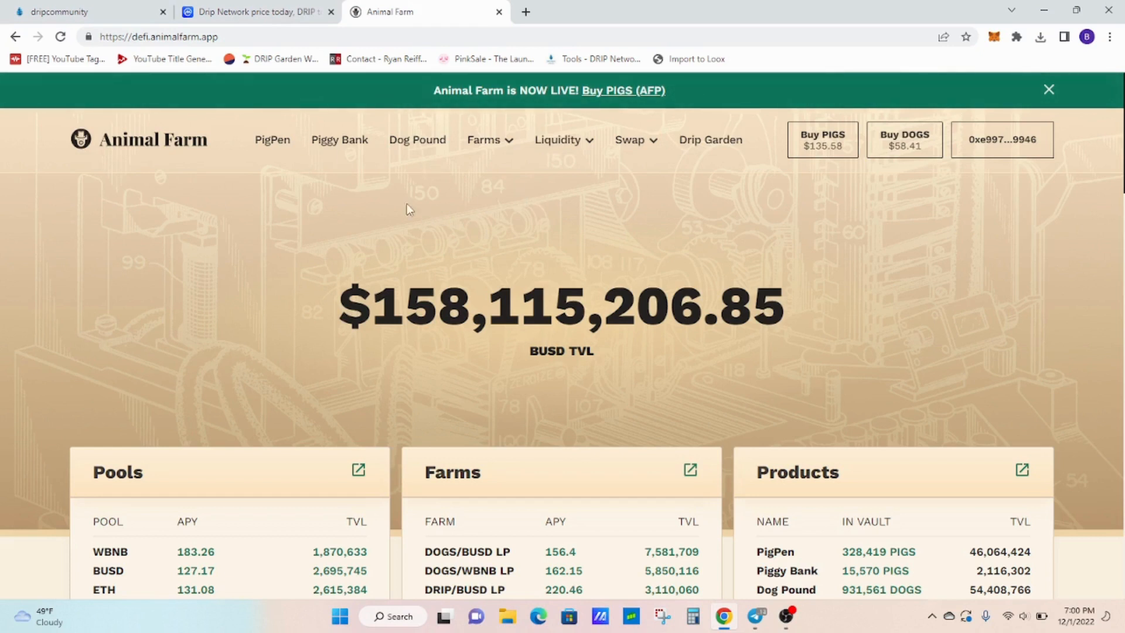
mouse_move(359, 209)
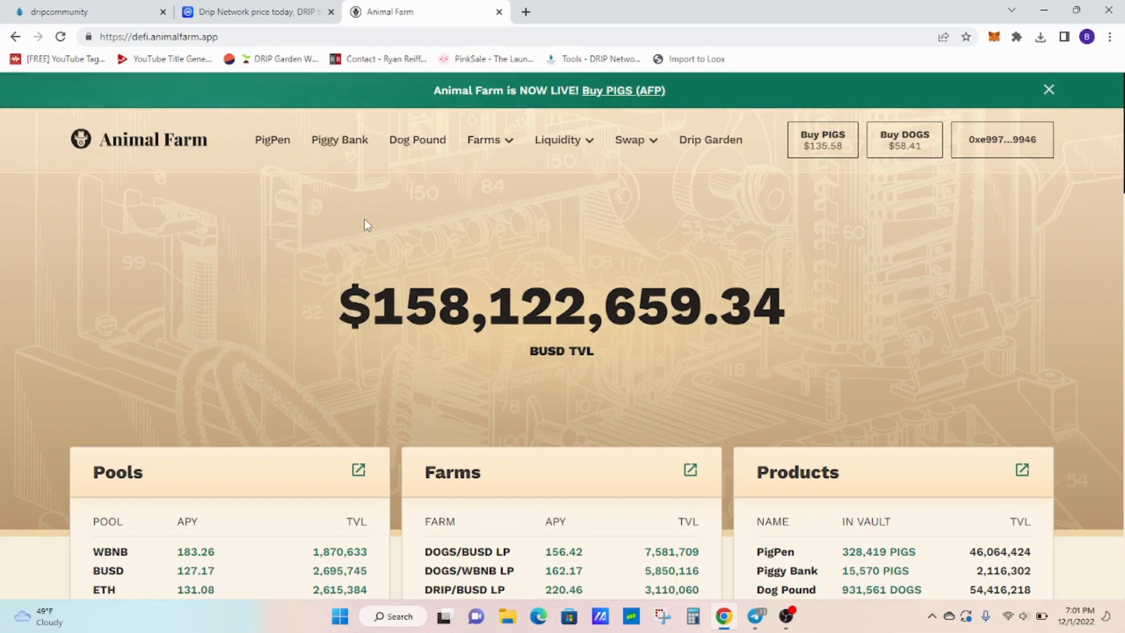
mouse_move(925, 249)
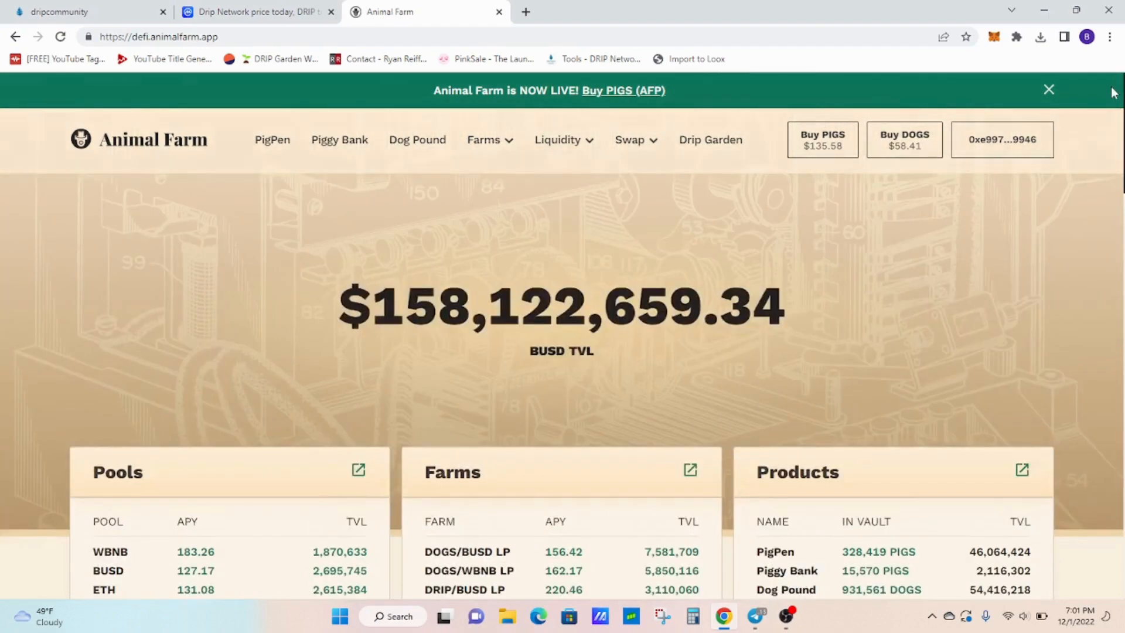
scroll(down, 3)
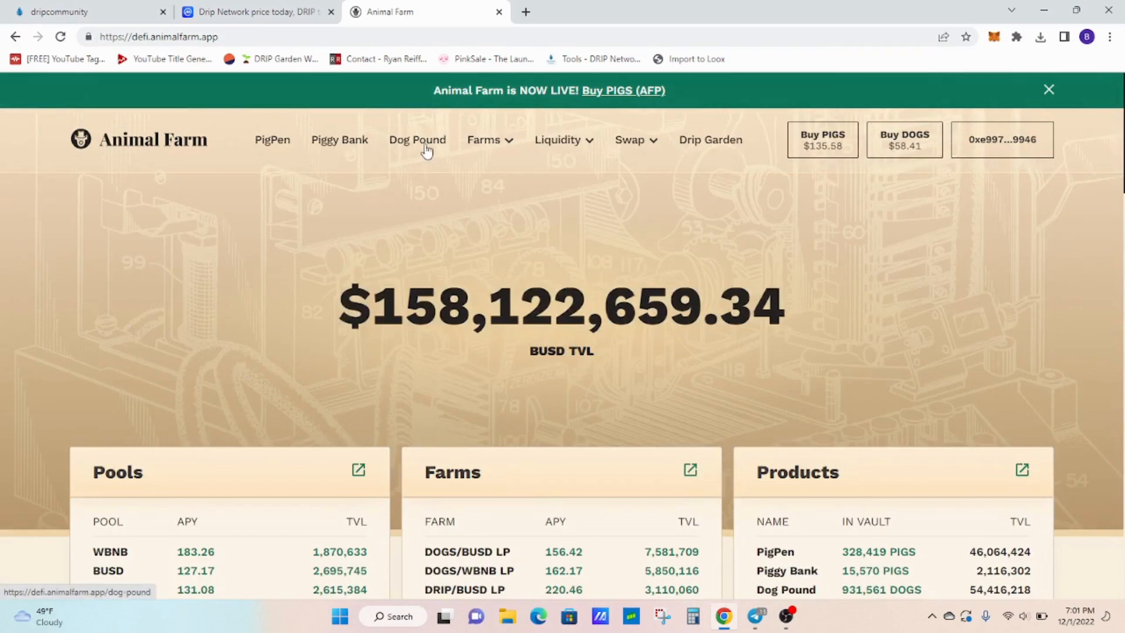
click(417, 139)
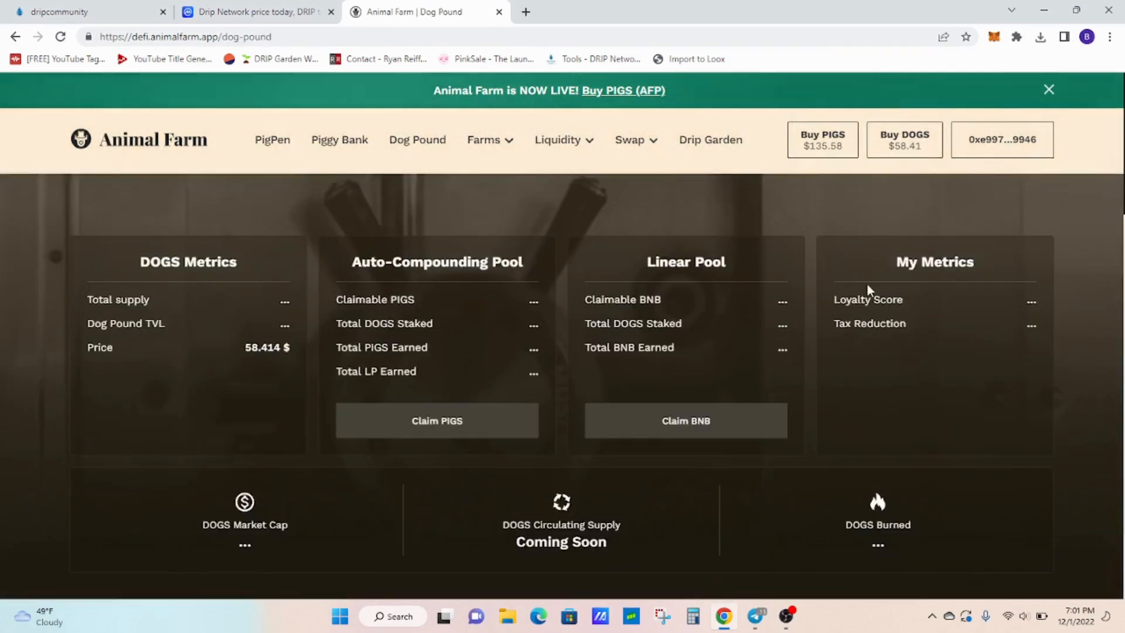
mouse_move(176, 251)
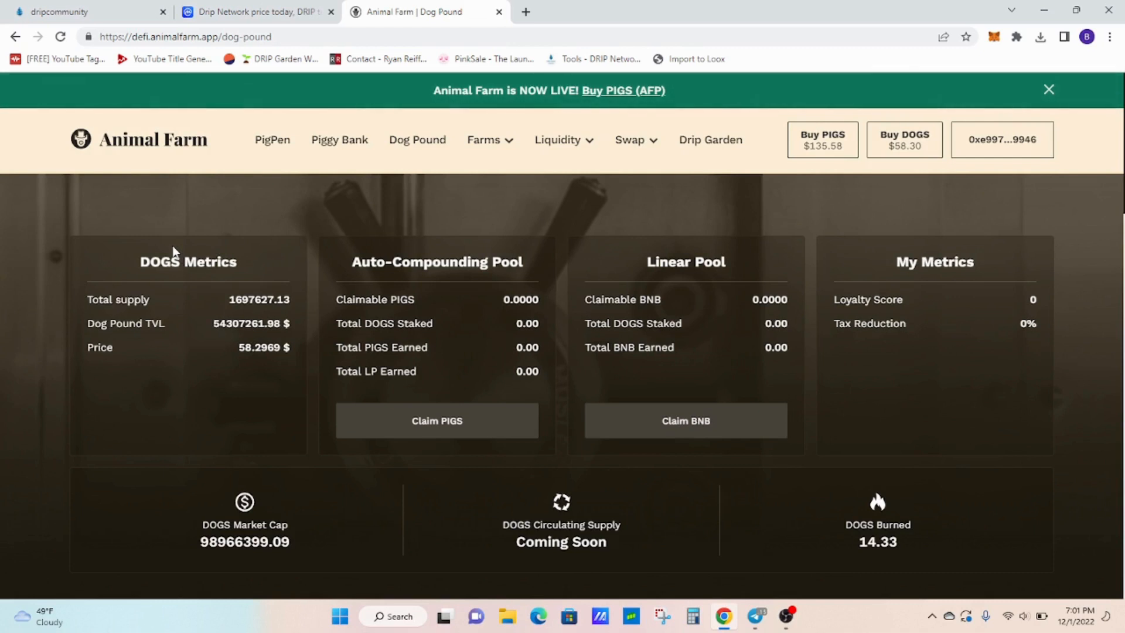
mouse_move(488, 591)
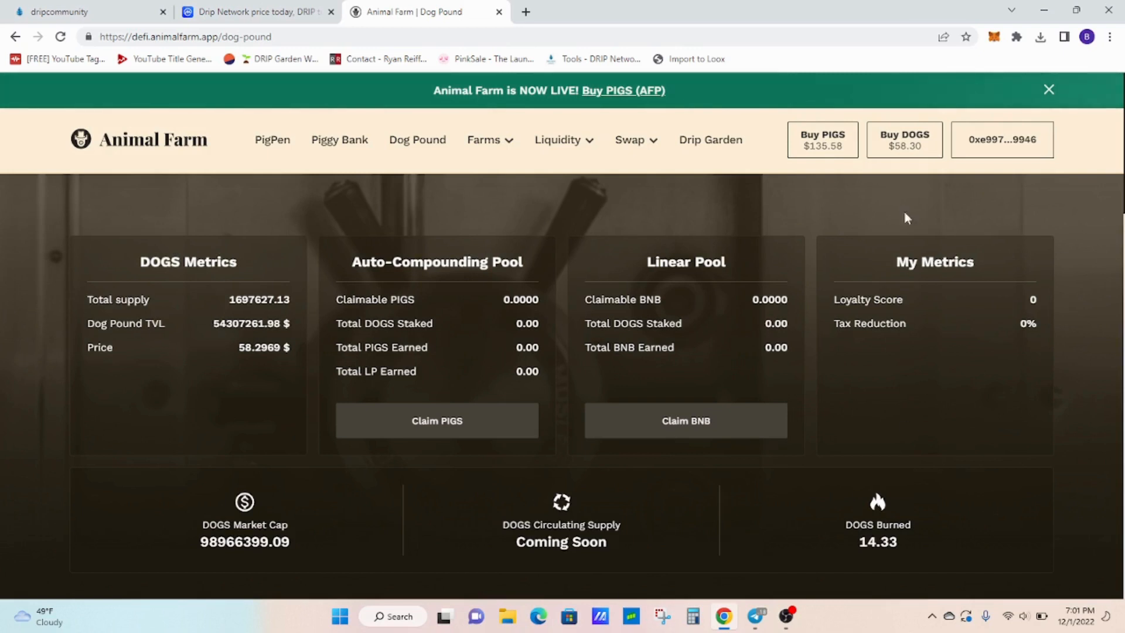
click(489, 139)
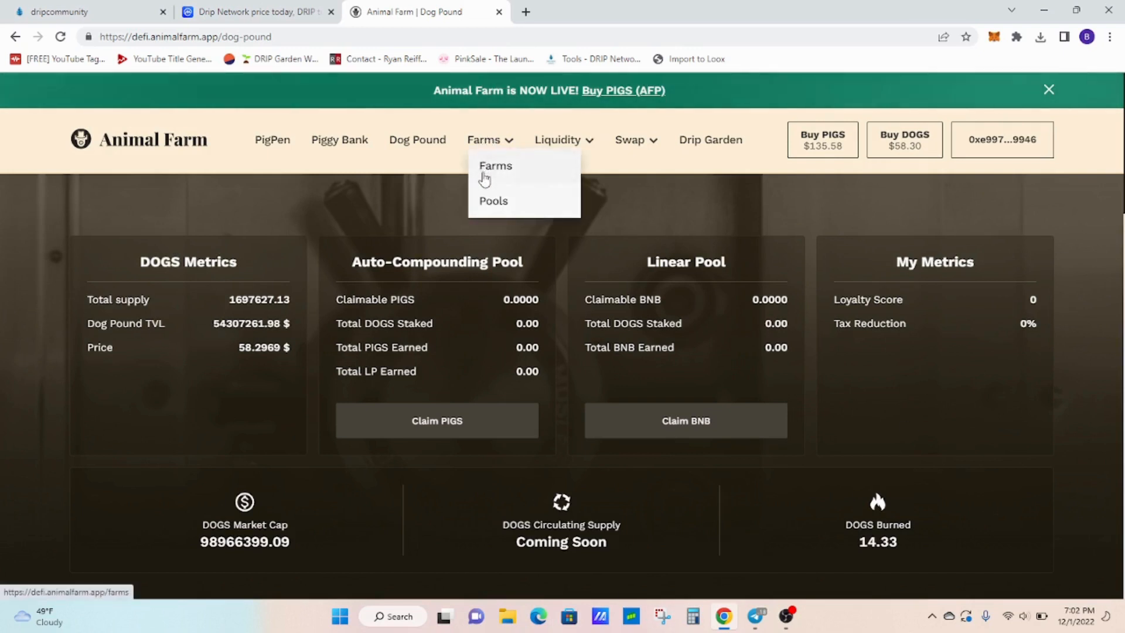
- Choose Farms from the dropdown to reach the Pools page with earnings marked Coming Soon
click(493, 200)
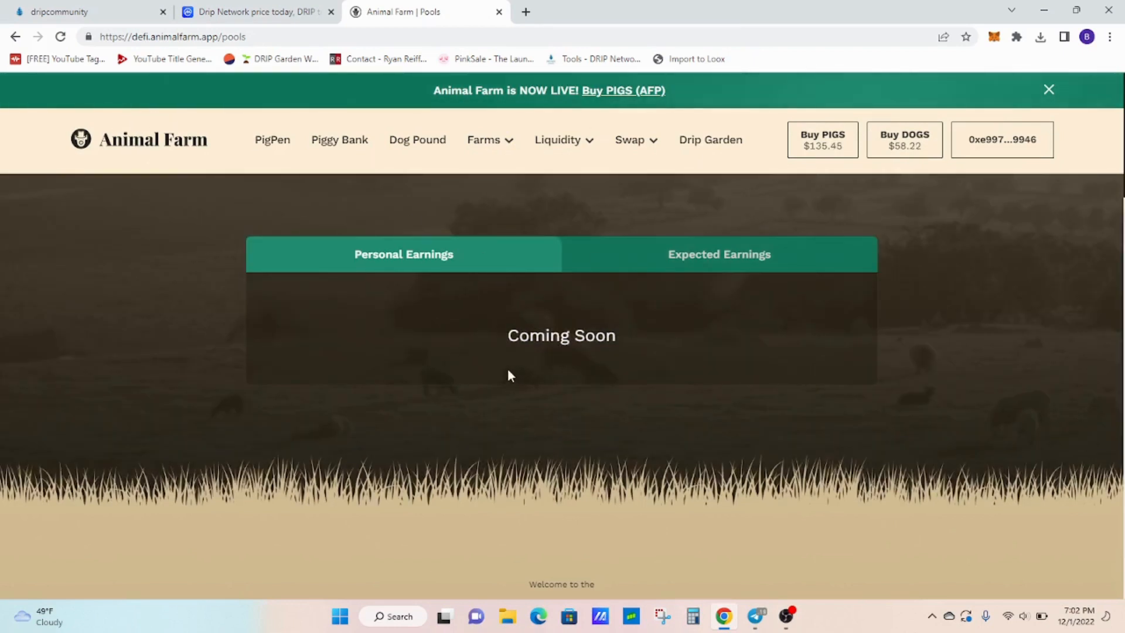
mouse_move(622, 398)
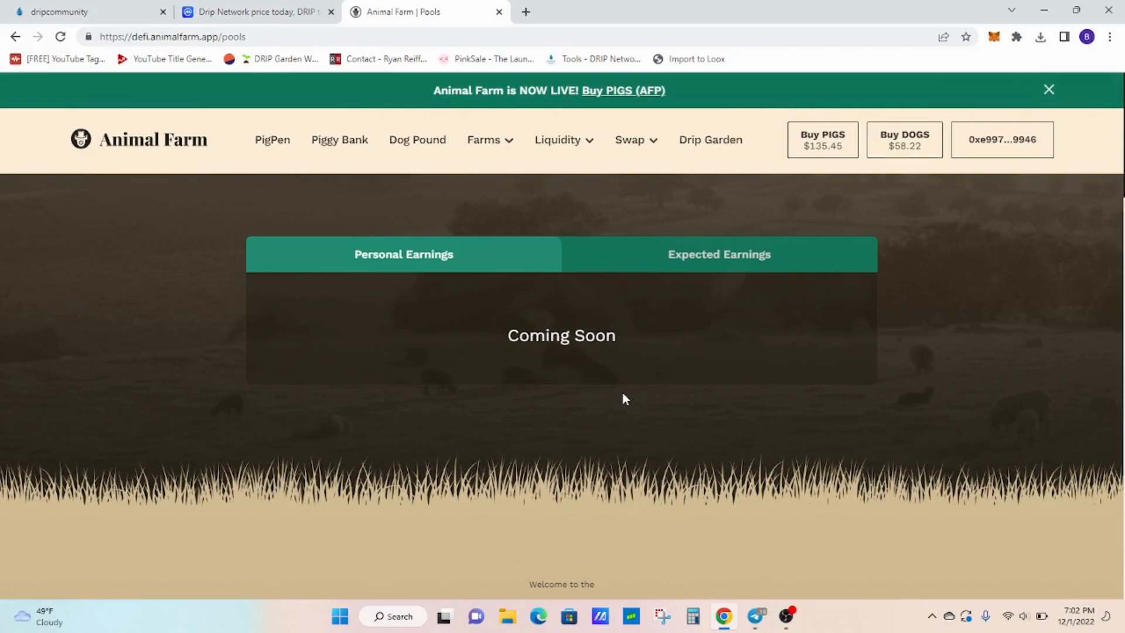
mouse_move(325, 196)
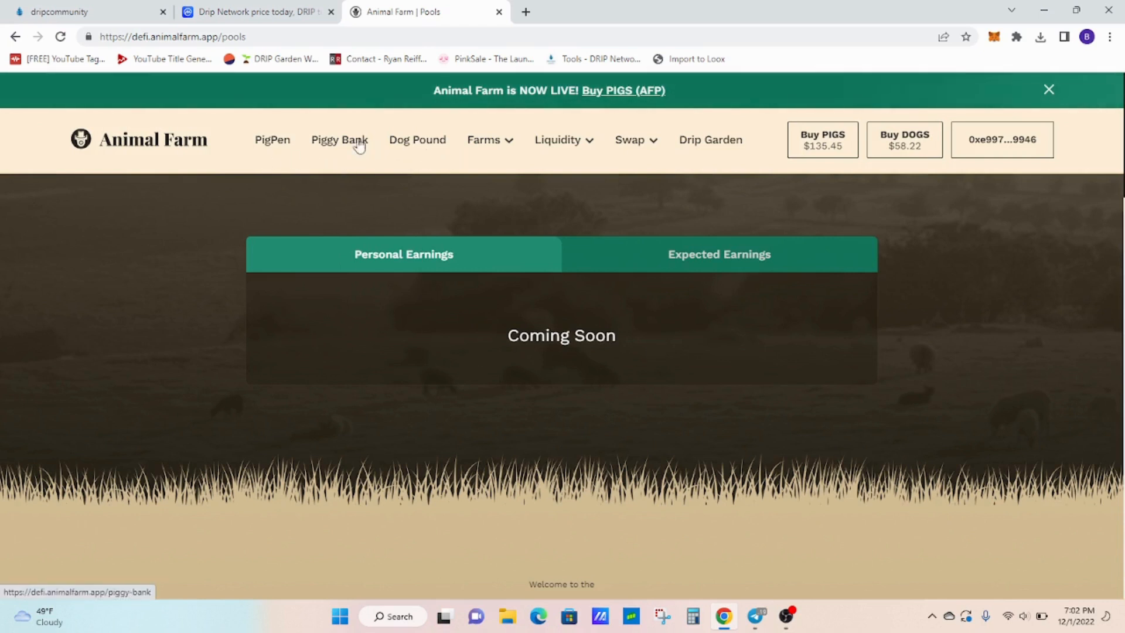
- Review the Piggy Bank/PigPen locked PIGS and rewards vault figures, then return to Dog Pound (DOGS ~$58.11)
click(272, 139)
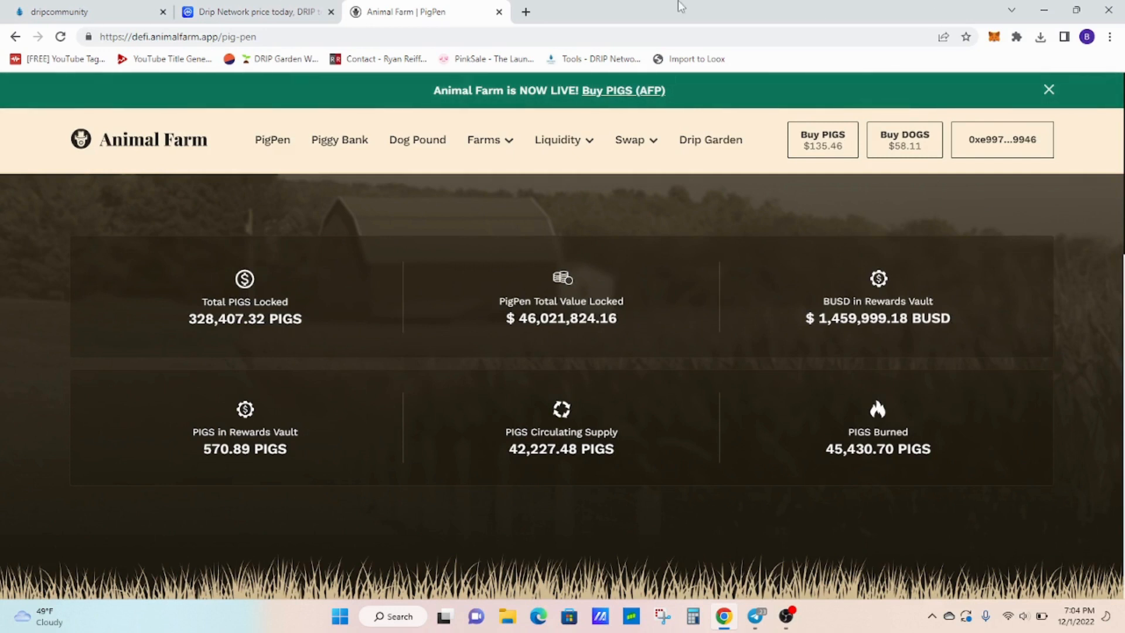
click(417, 139)
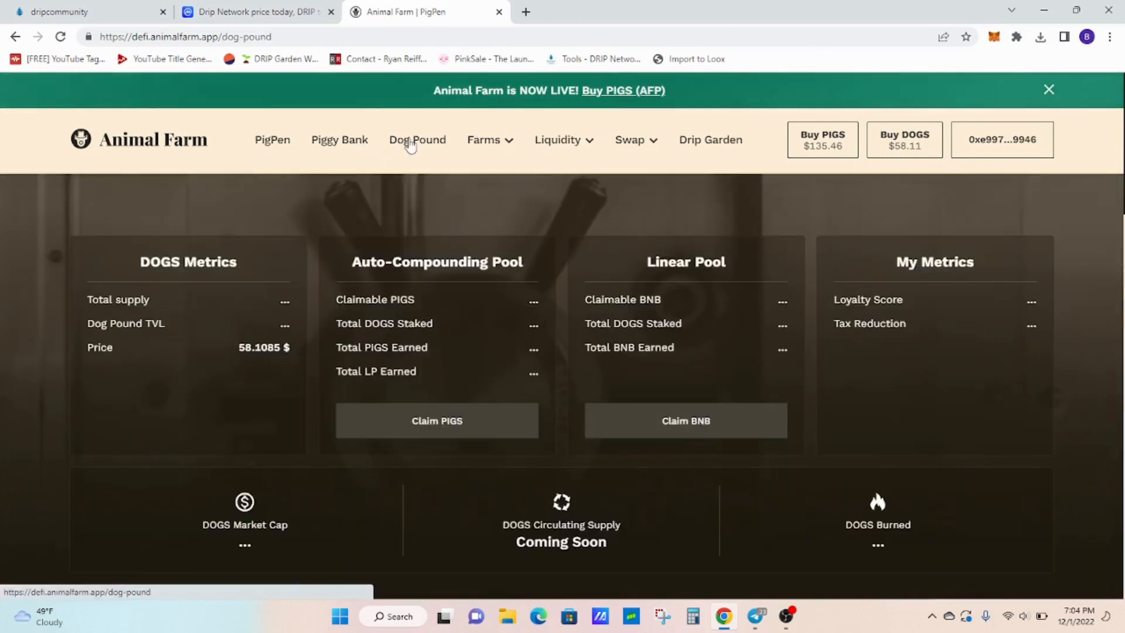
click(417, 140)
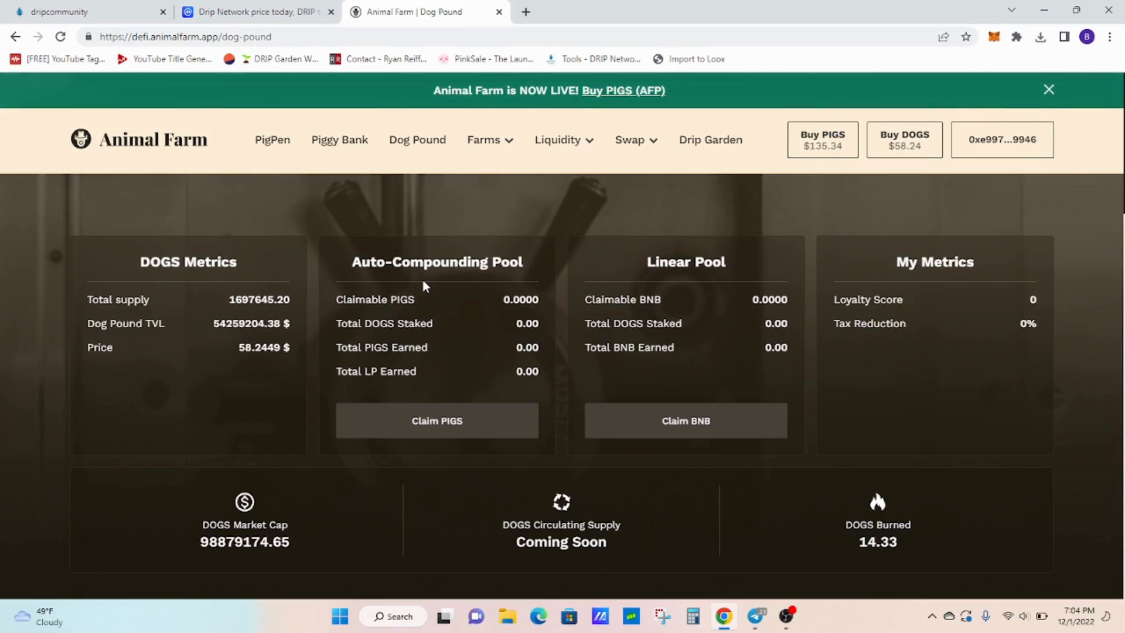
mouse_move(414, 155)
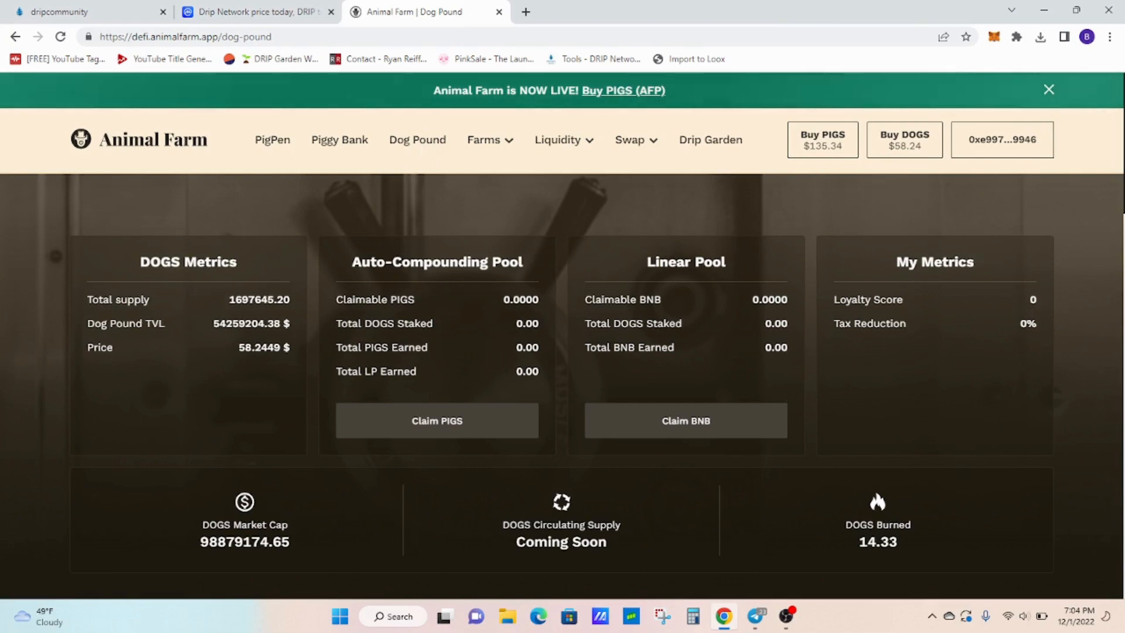
- Load the Drip Garden page showing about 301,238.69 DRIP/BUSD LP locked
click(710, 139)
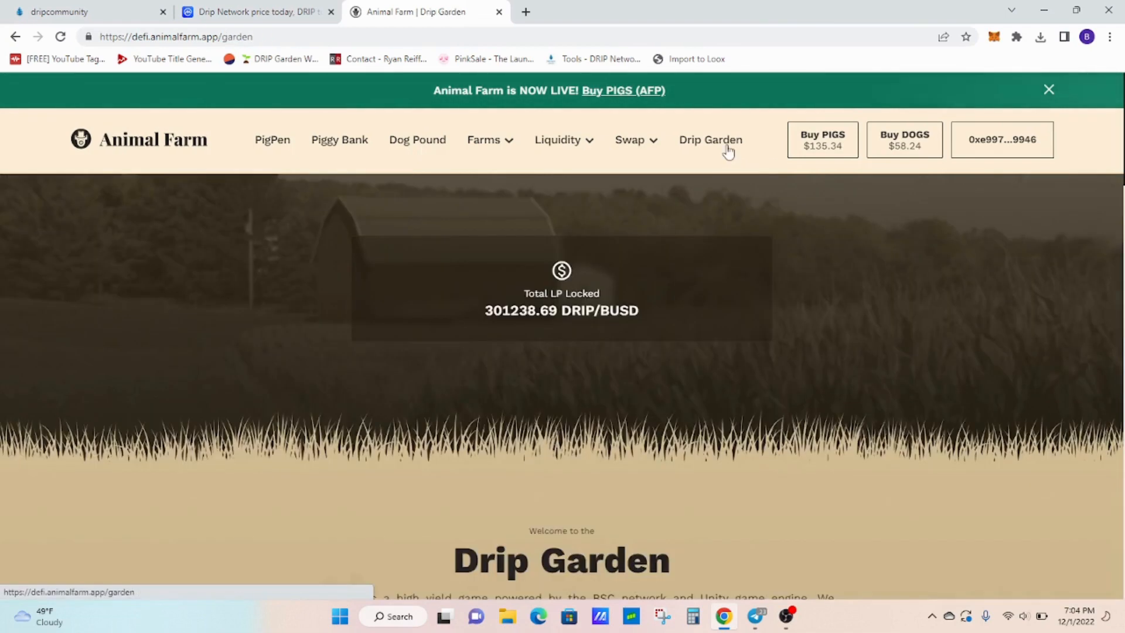
scroll(down, 3)
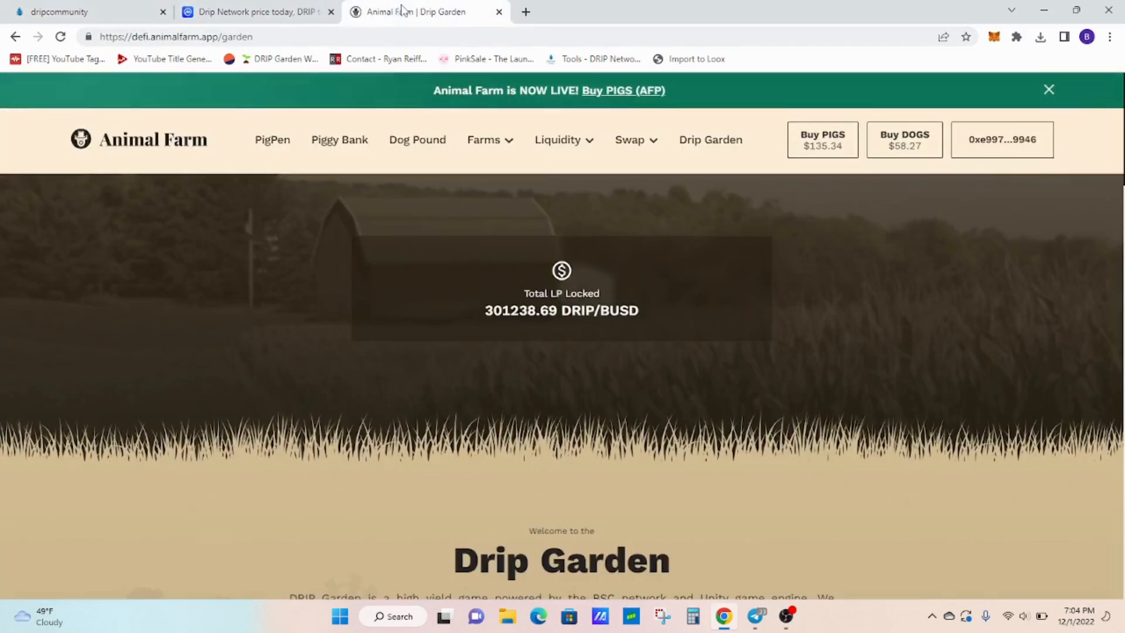
- Return to Dog Pound, now showing about $54.28M TVL and $98.92M market cap
click(417, 140)
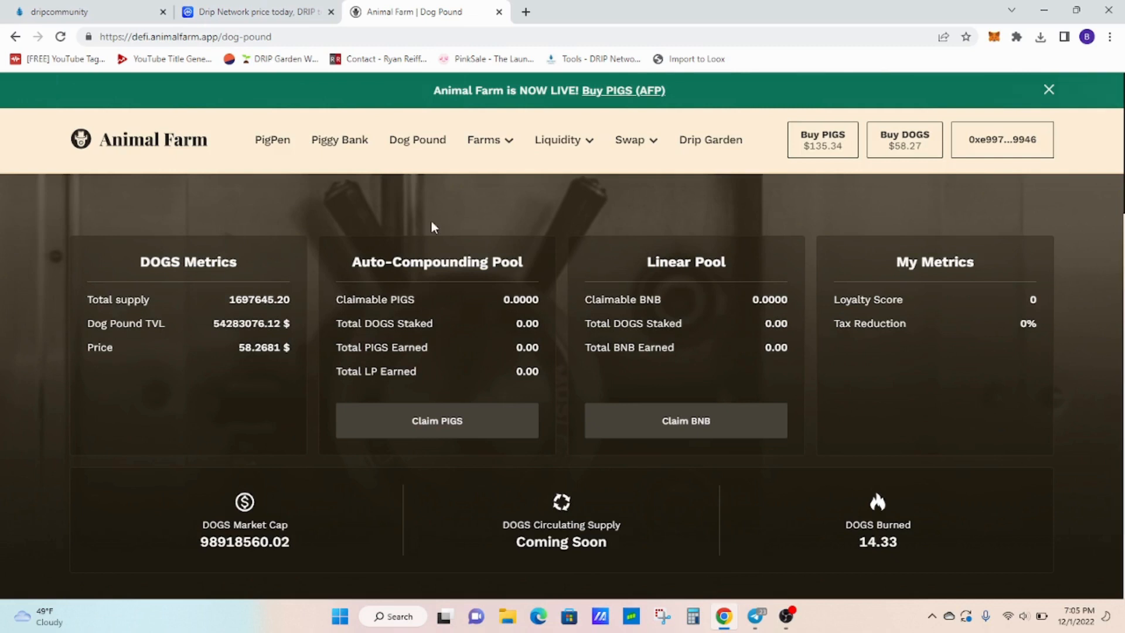
mouse_move(493, 314)
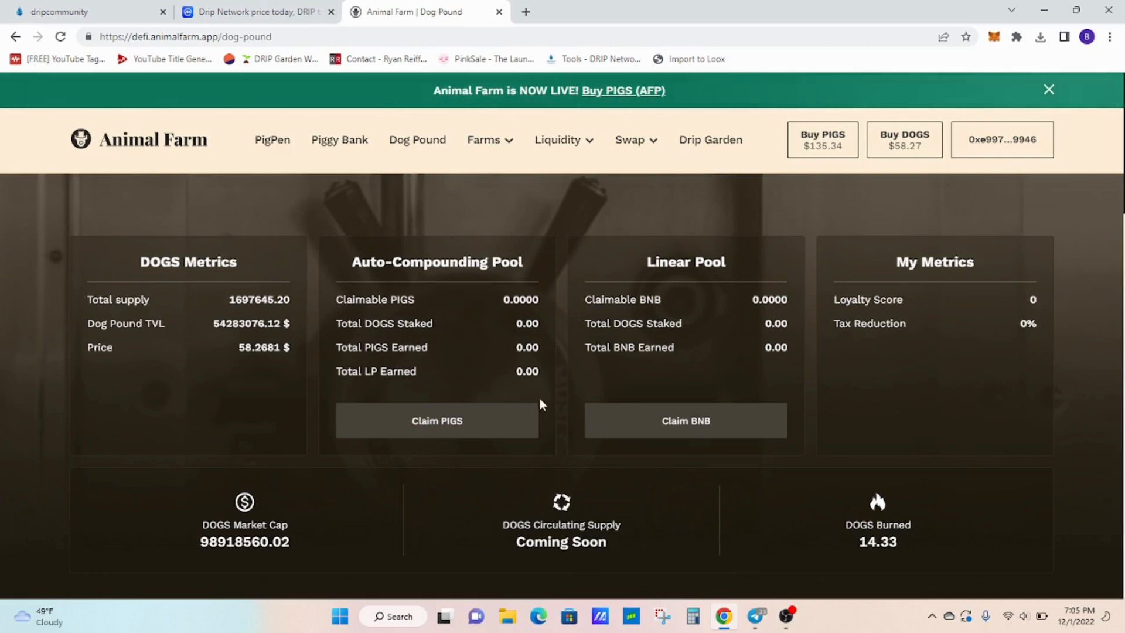
mouse_move(478, 306)
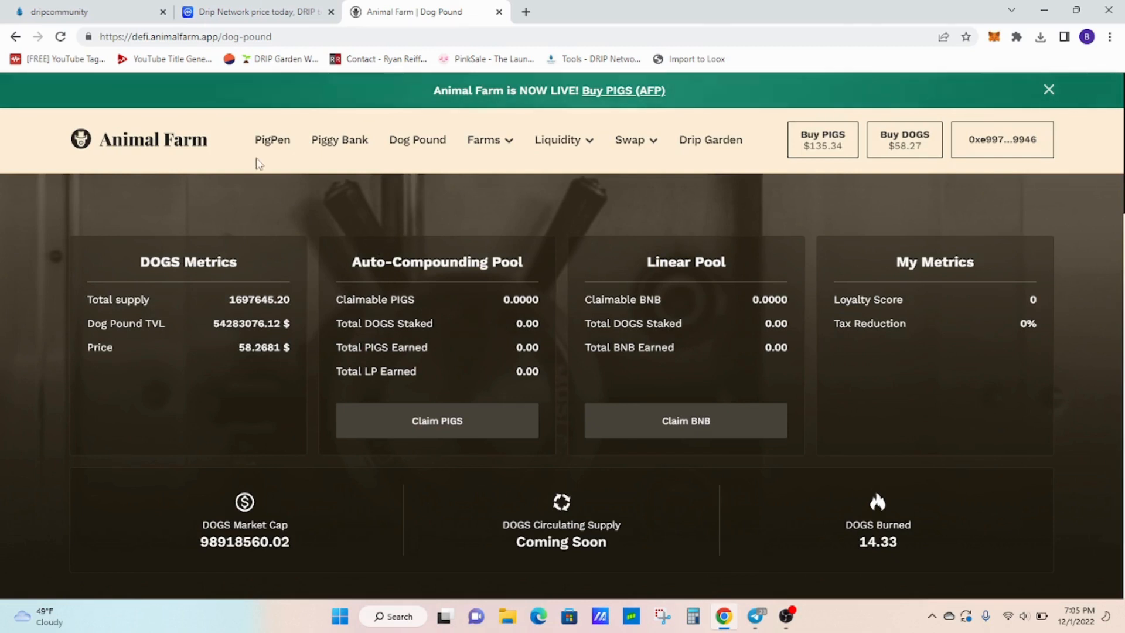
mouse_move(412, 221)
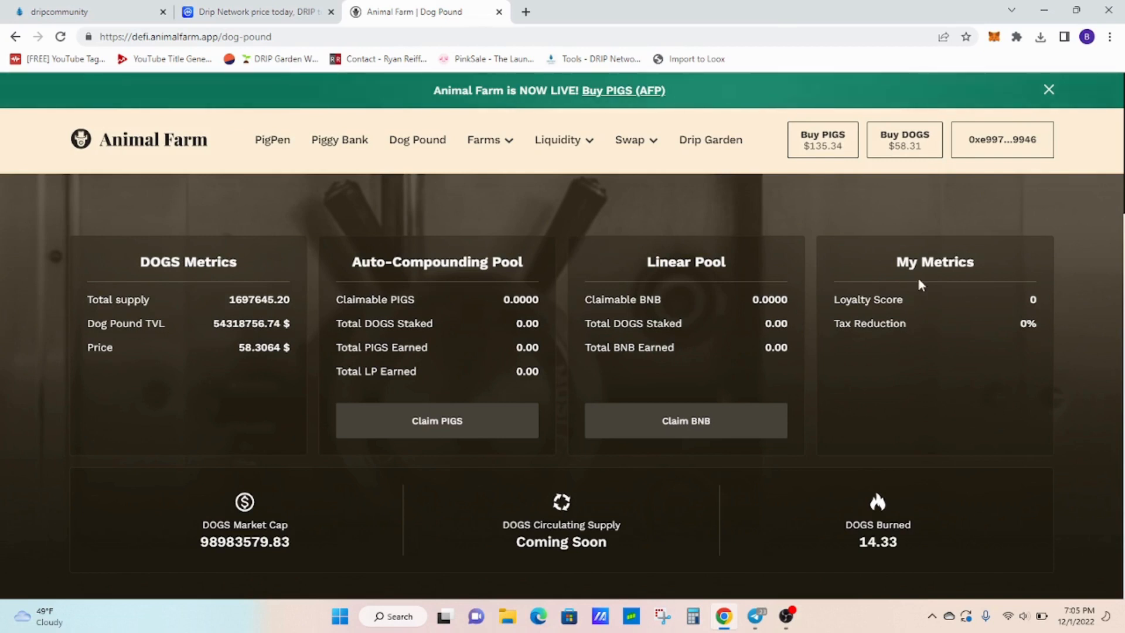
mouse_move(344, 261)
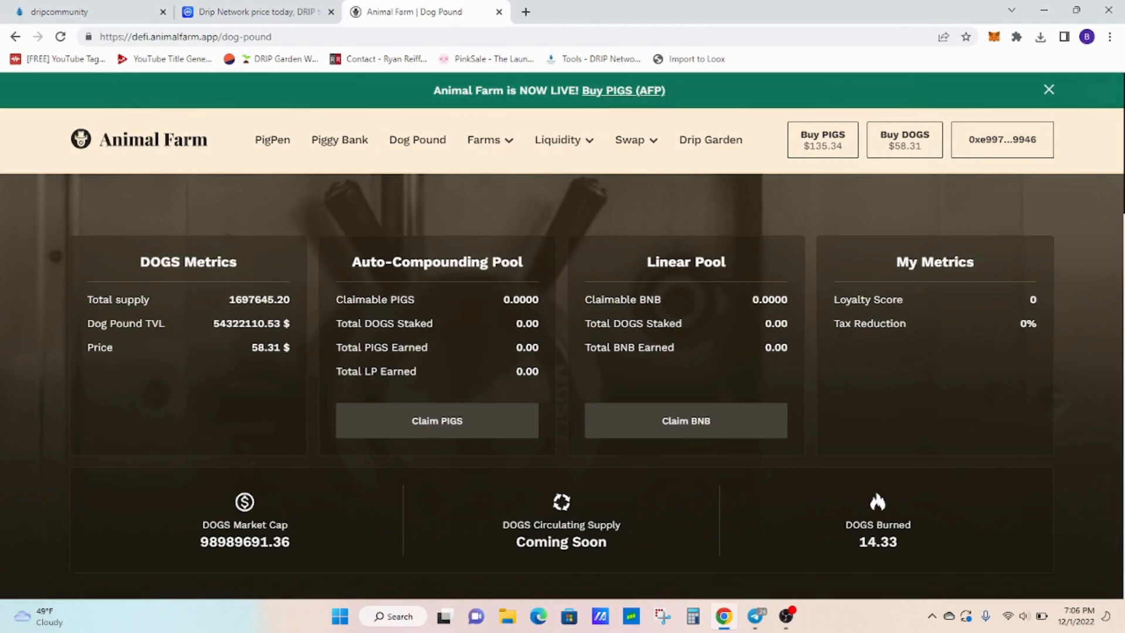
scroll(down, 3)
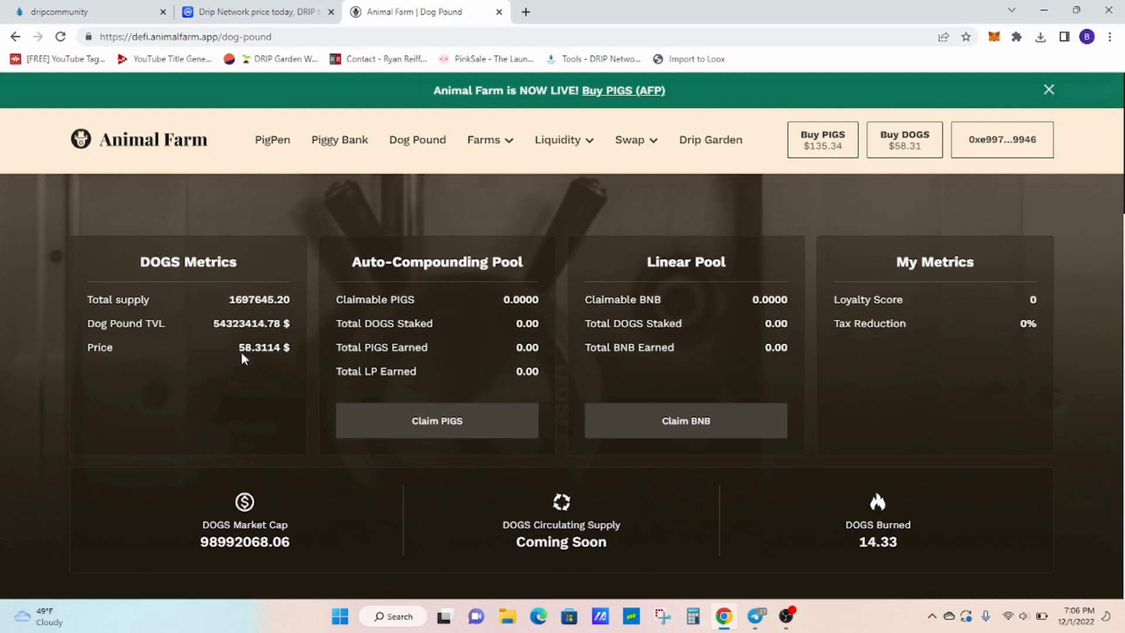
mouse_move(527, 419)
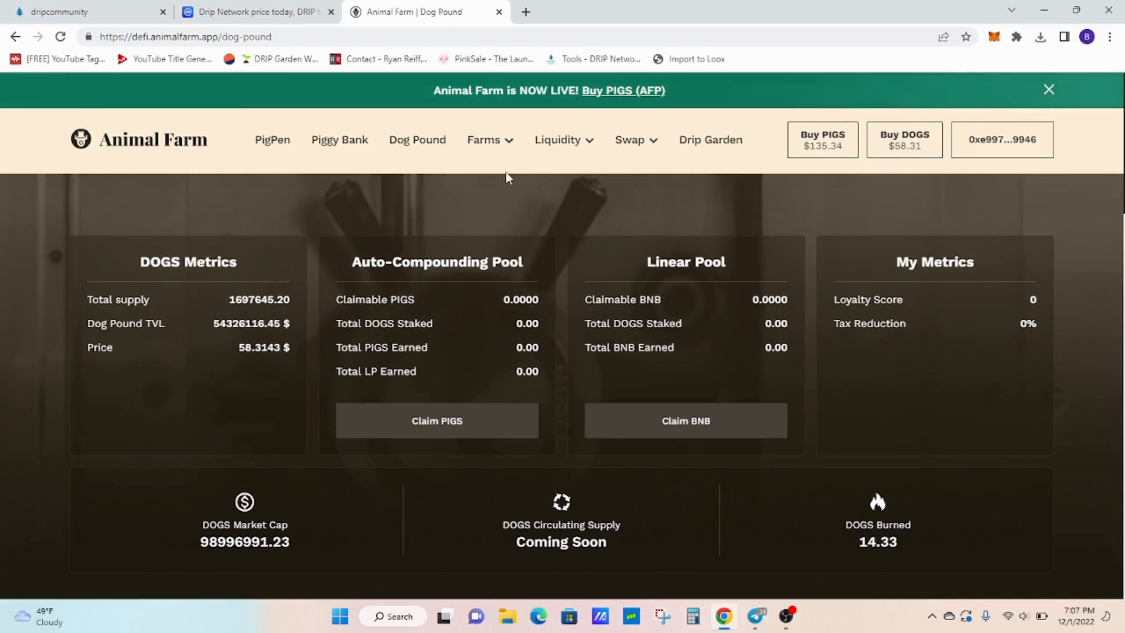
click(255, 12)
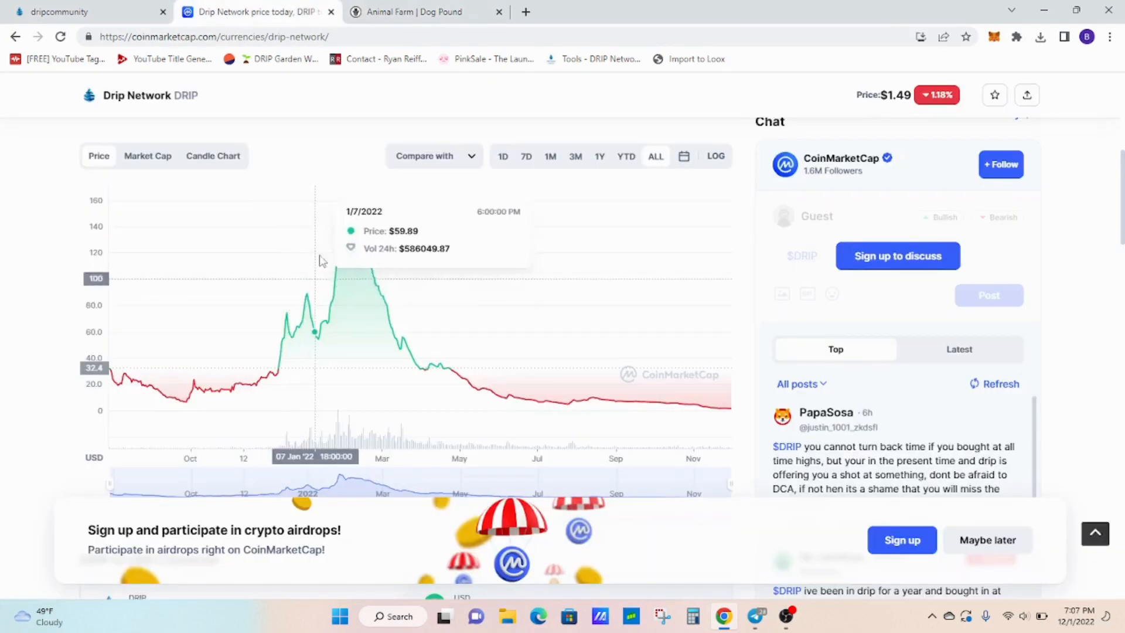
mouse_move(345, 219)
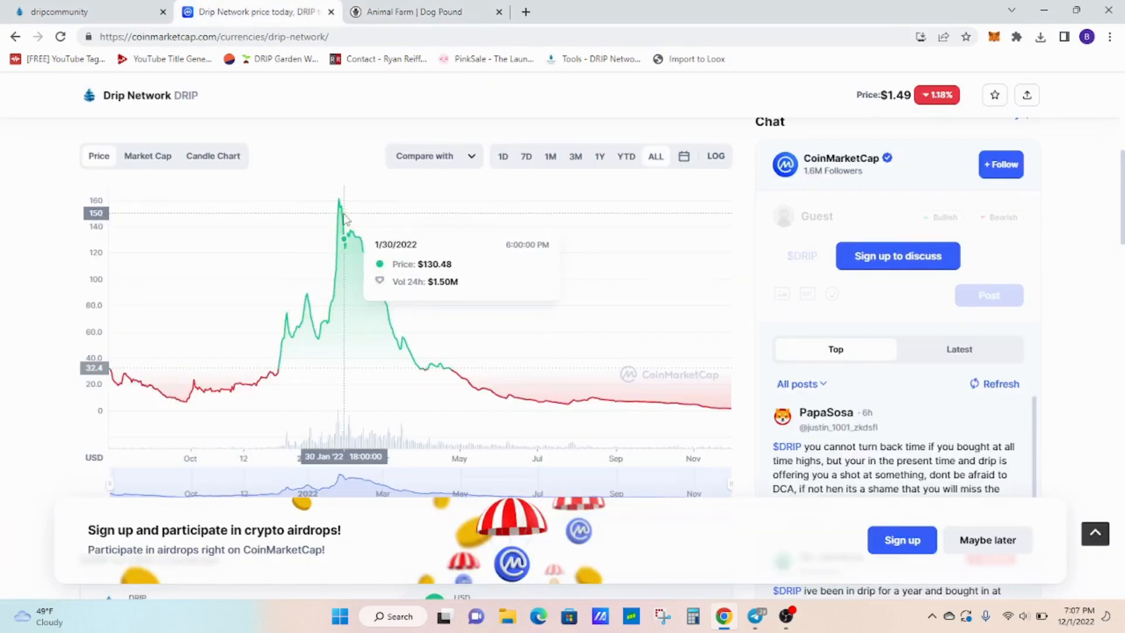
mouse_move(361, 211)
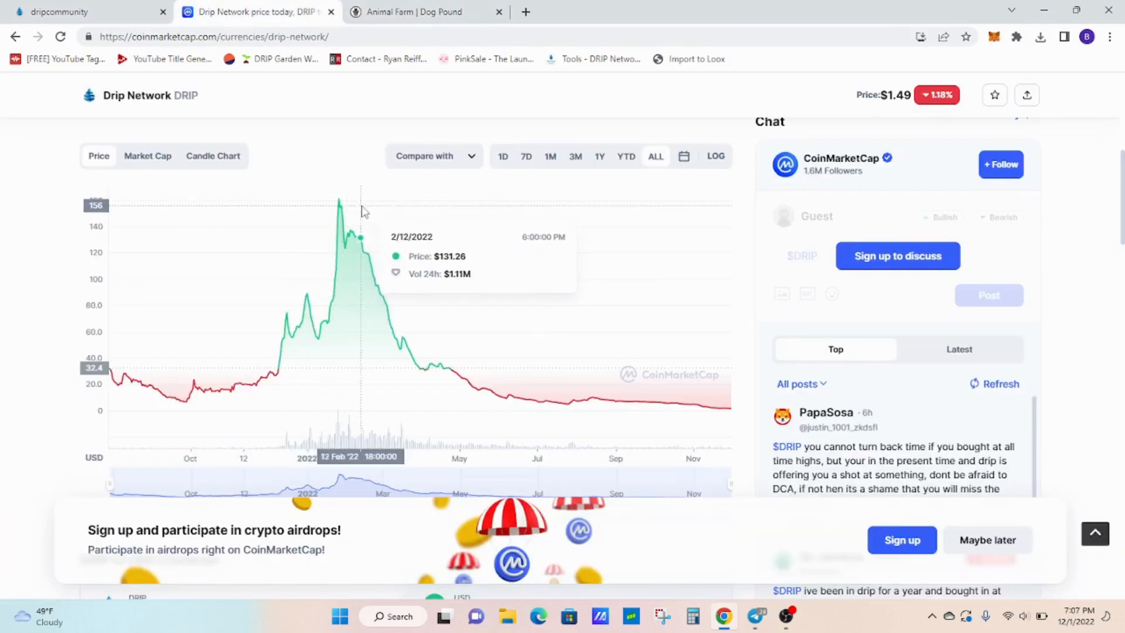
mouse_move(726, 345)
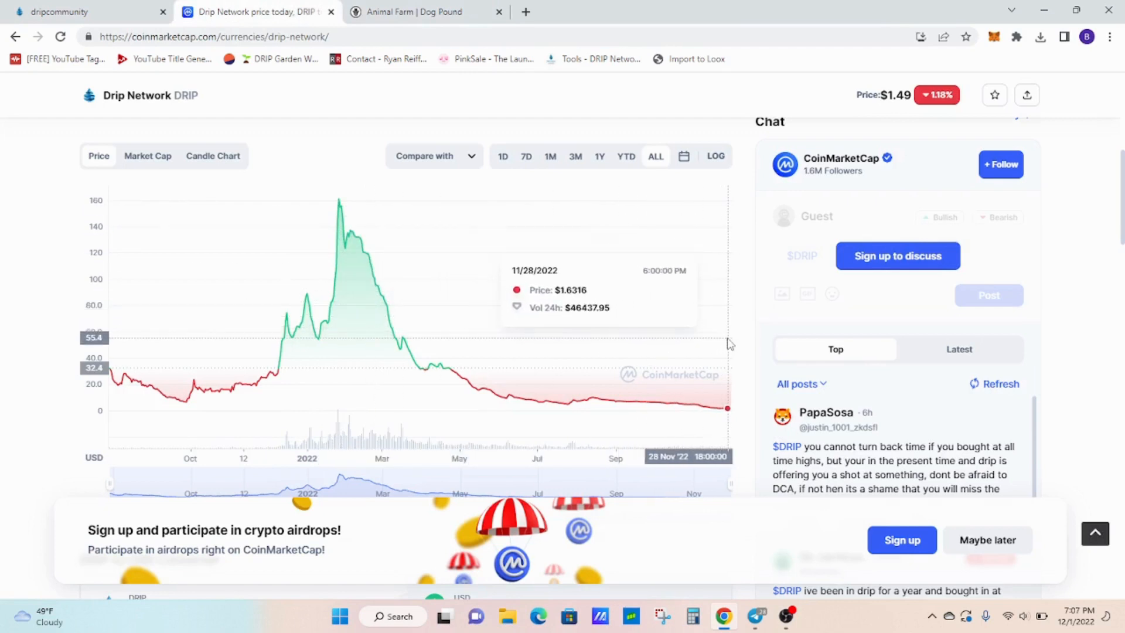
mouse_move(402, 11)
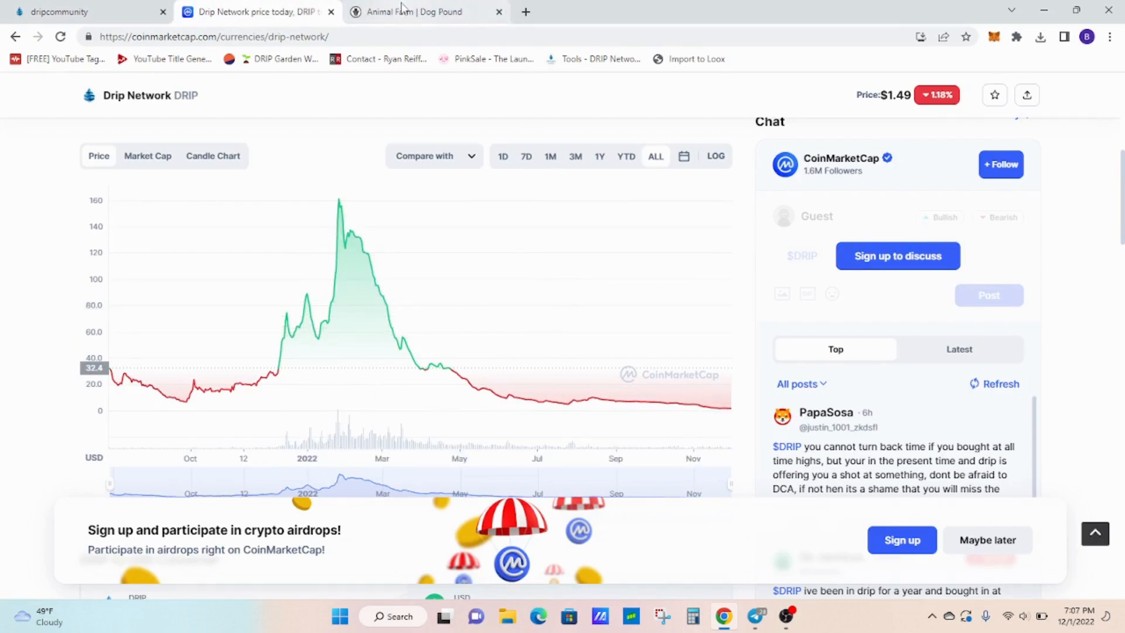
click(425, 11)
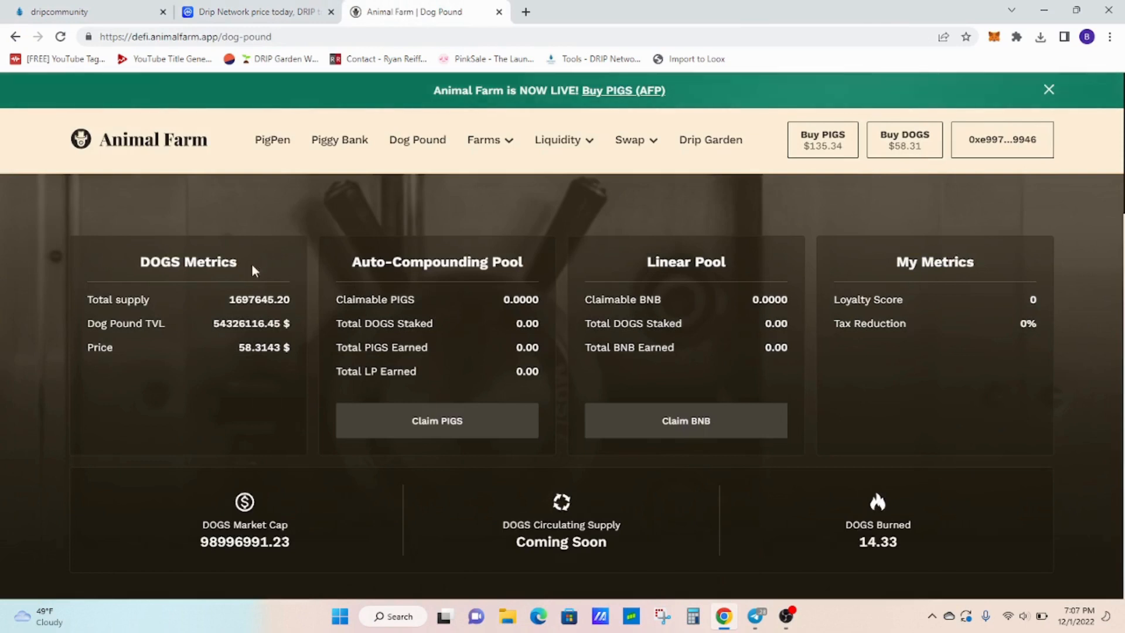
mouse_move(800, 344)
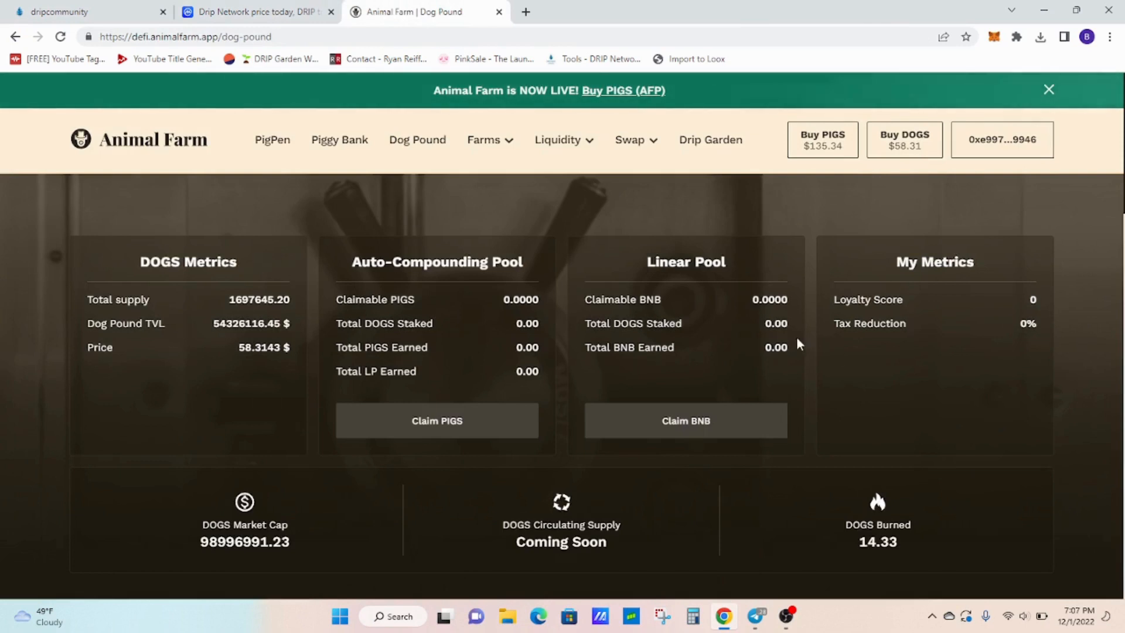